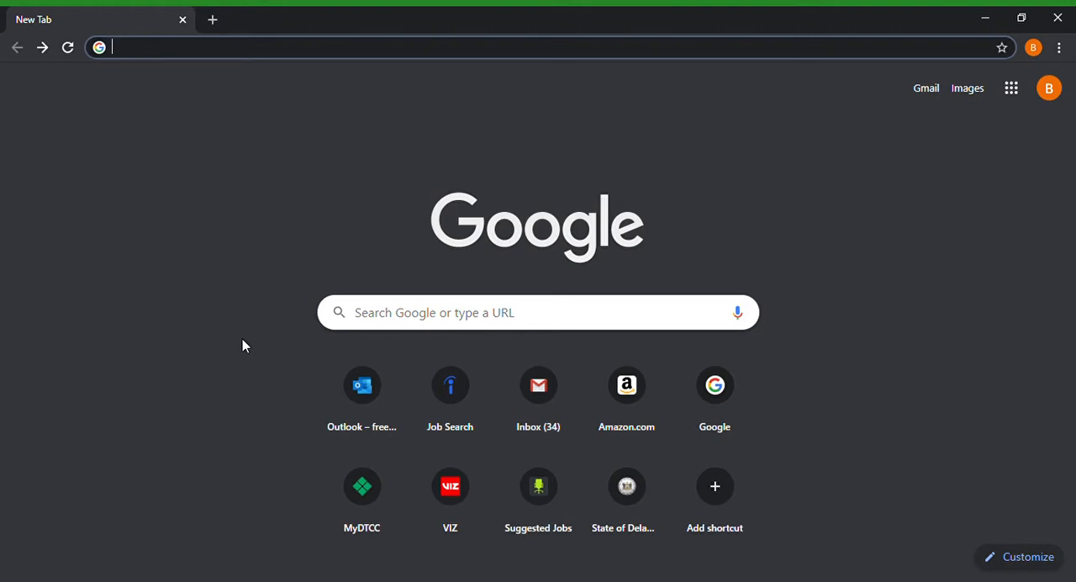
- Enter the query 'how to perfect audio when screen recording on a windows 10' in the address bar
{"action": "type", "text": "how to perfect audio when screen recording on a windows 10"}
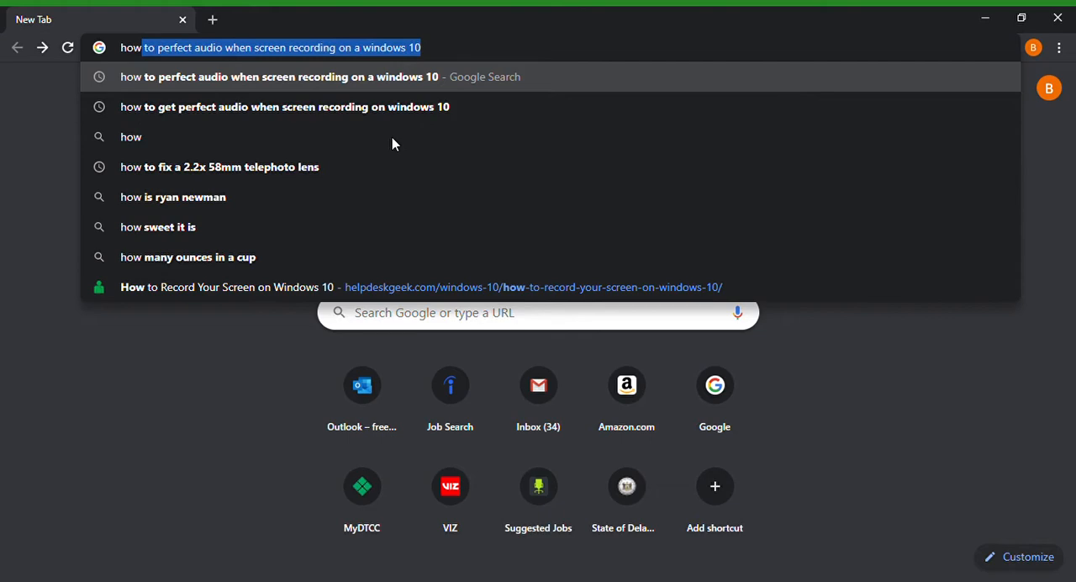
- Run the search and land on the Atomi Systems '8 Best Screen Recorders for Windows 10' article
{"action": "key", "text": "Enter"}
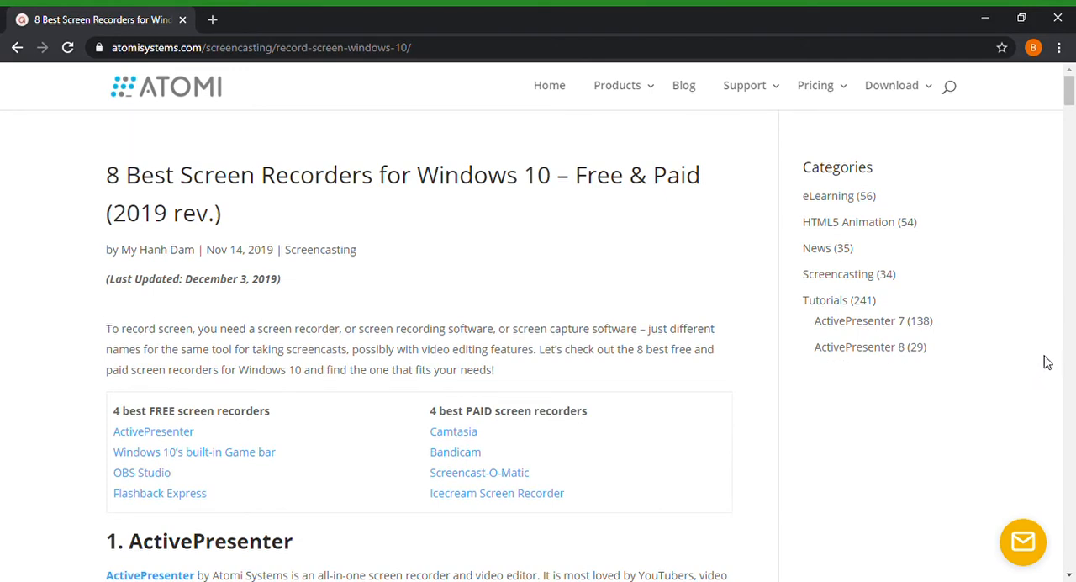
- Scroll past ActivePresenter to the Windows 10 Game bar recording steps and controls picture
{"action": "scroll", "scroll_direction": "down", "scroll_amount": 3}
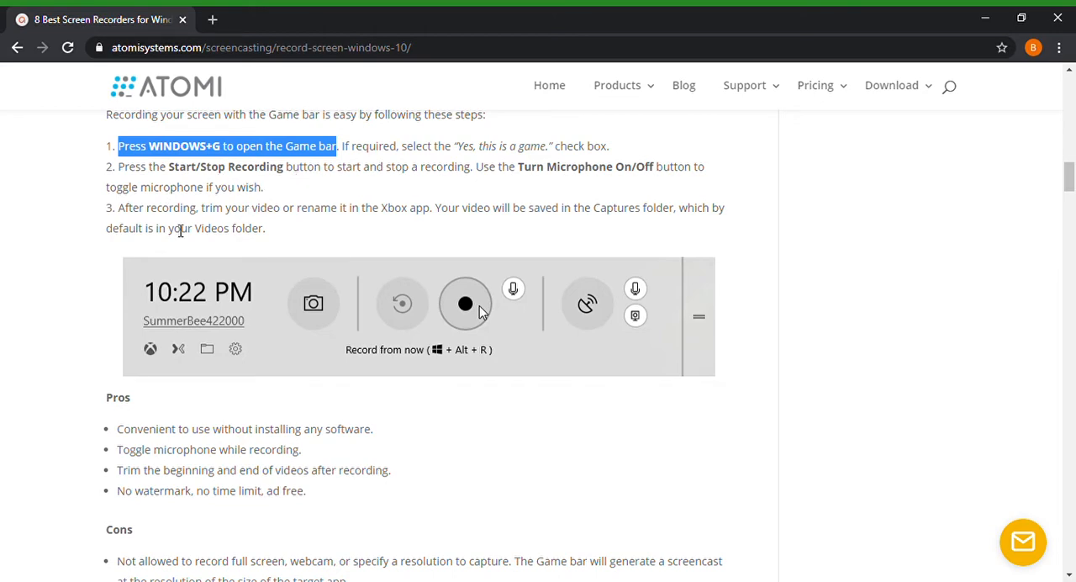
{"action": "mouse_move", "coordinate": [336, 227]}
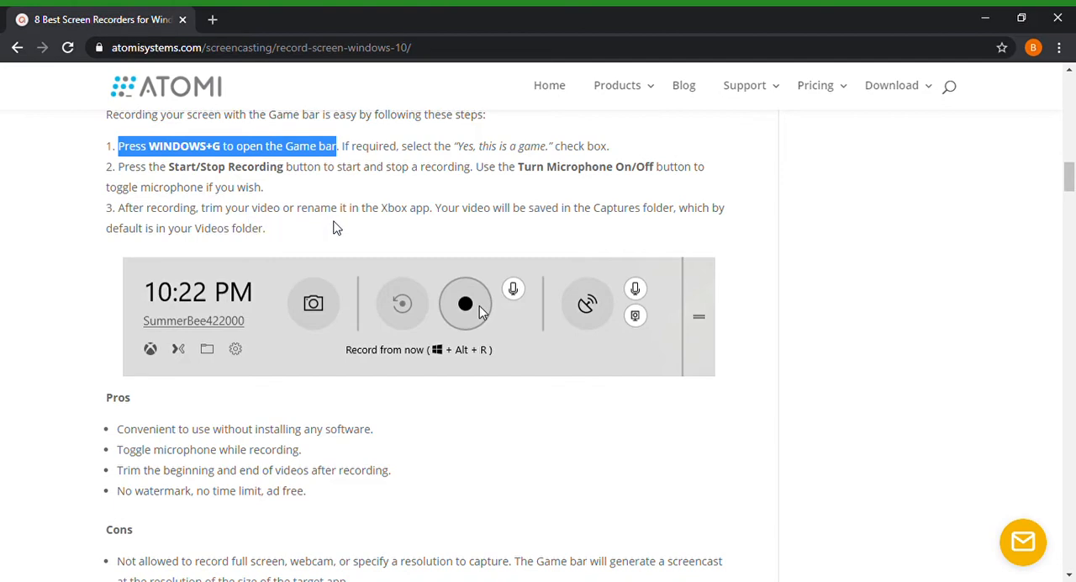
- Scroll through OBS Studio's pros and cons to the '4. Flashback Express' heading
{"action": "scroll", "scroll_direction": "down", "scroll_amount": 3}
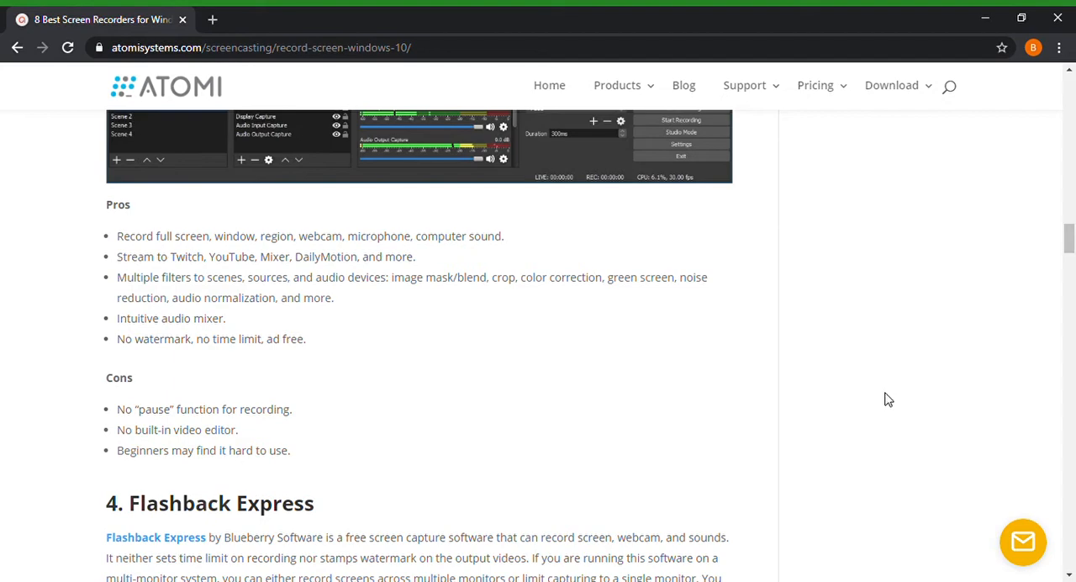
- Scroll through the Camtasia section and its pros and cons to the '6. Bandicam' heading
{"action": "scroll", "scroll_direction": "down", "scroll_amount": 3}
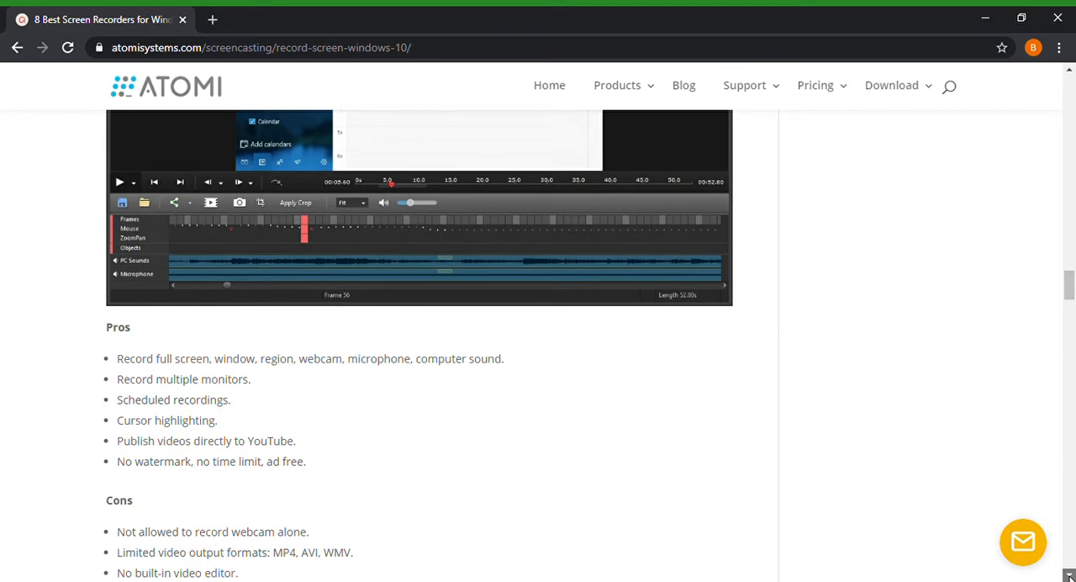
{"action": "scroll", "scroll_direction": "down", "scroll_amount": 3}
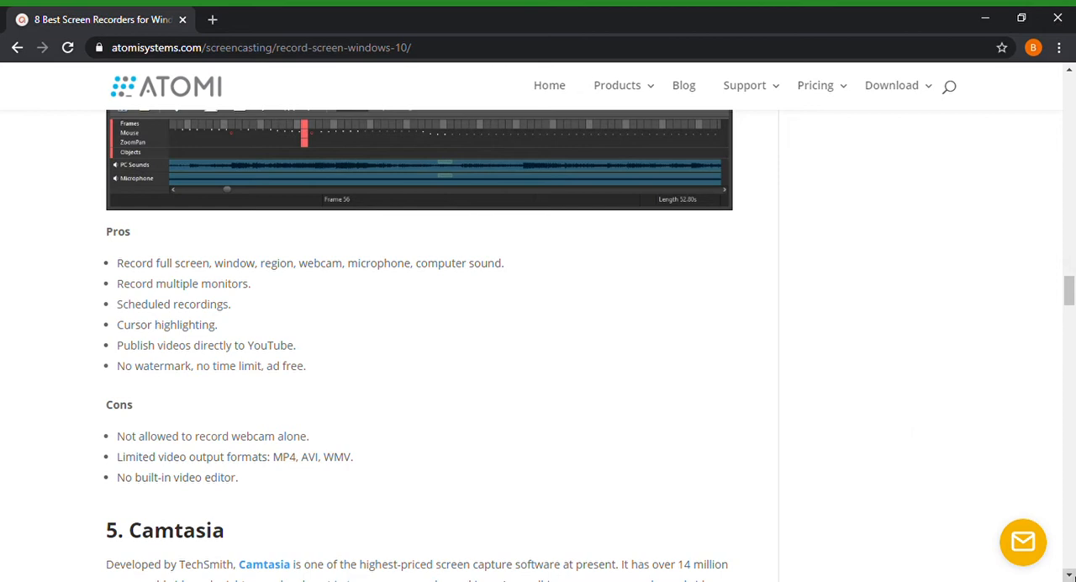
{"action": "mouse_move", "coordinate": [1062, 495]}
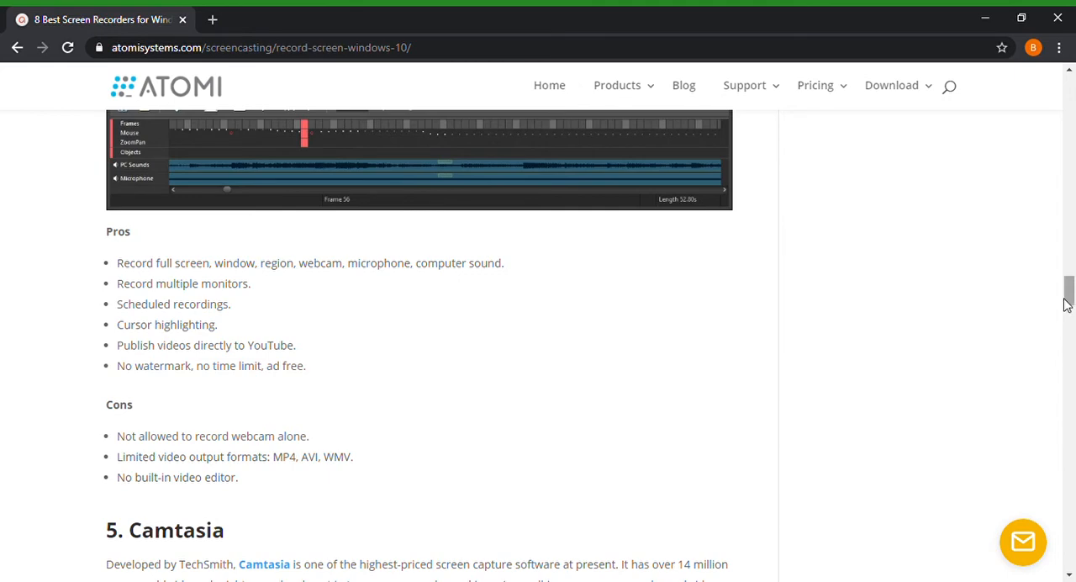
{"action": "scroll", "scroll_direction": "down", "scroll_amount": 3}
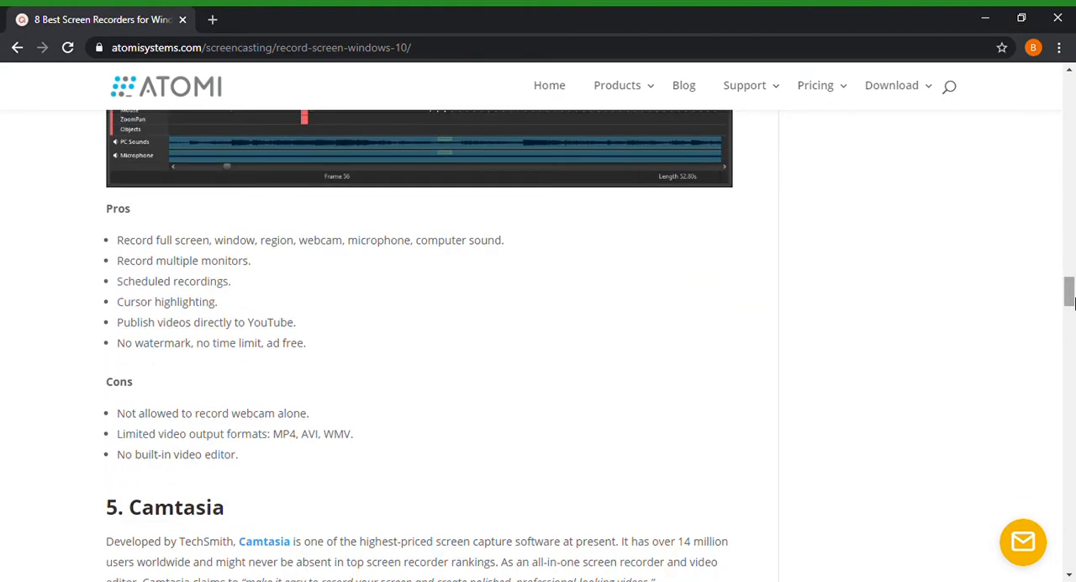
{"action": "mouse_move", "coordinate": [1062, 563]}
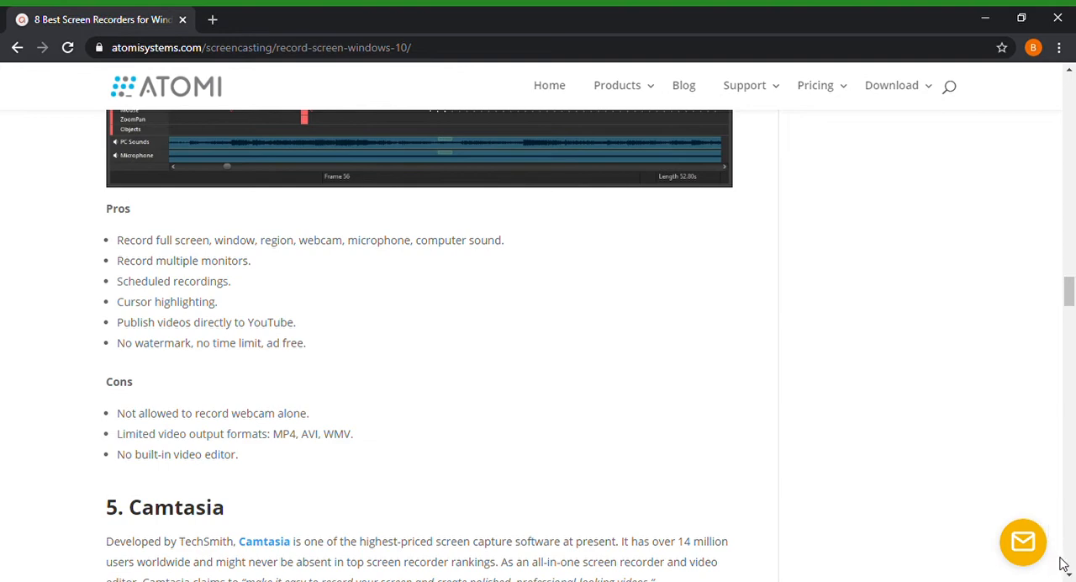
{"action": "scroll", "scroll_direction": "down", "scroll_amount": 3}
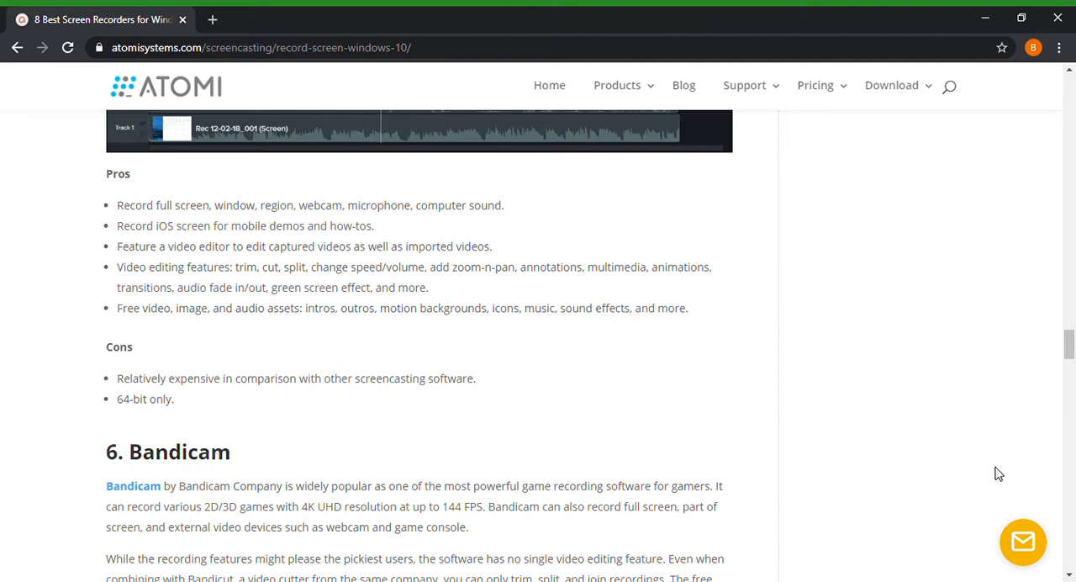
- Scroll through Bandicam and the seventh recorder to the '8. Icecream Screen Recorder' heading
{"action": "scroll", "scroll_direction": "down", "scroll_amount": 3}
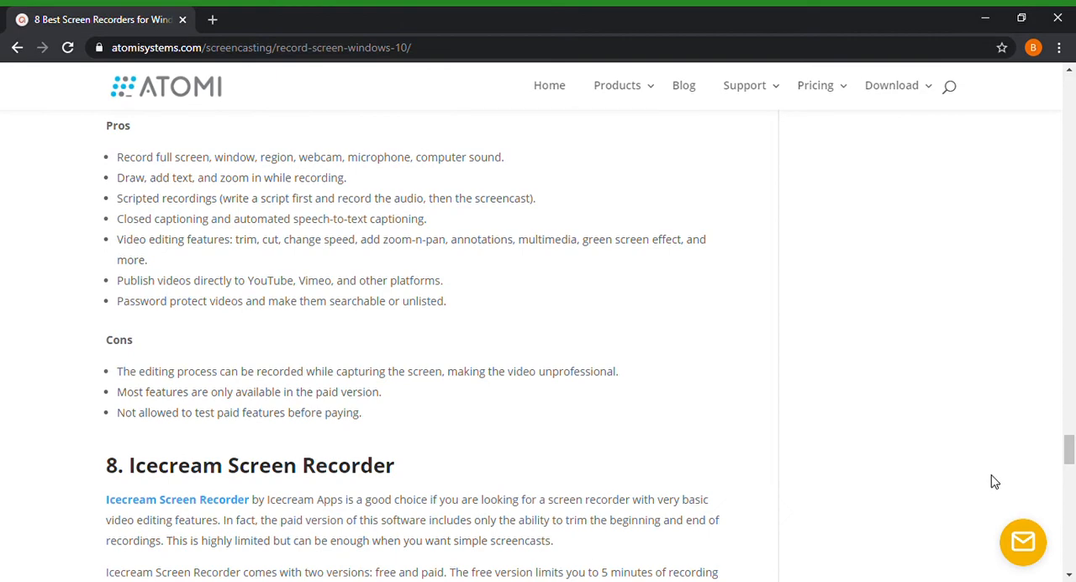
- Scroll past Icecream Screen Recorder's cons and the conclusion to the ActivePresenter heading
{"action": "scroll", "scroll_direction": "down", "scroll_amount": 3}
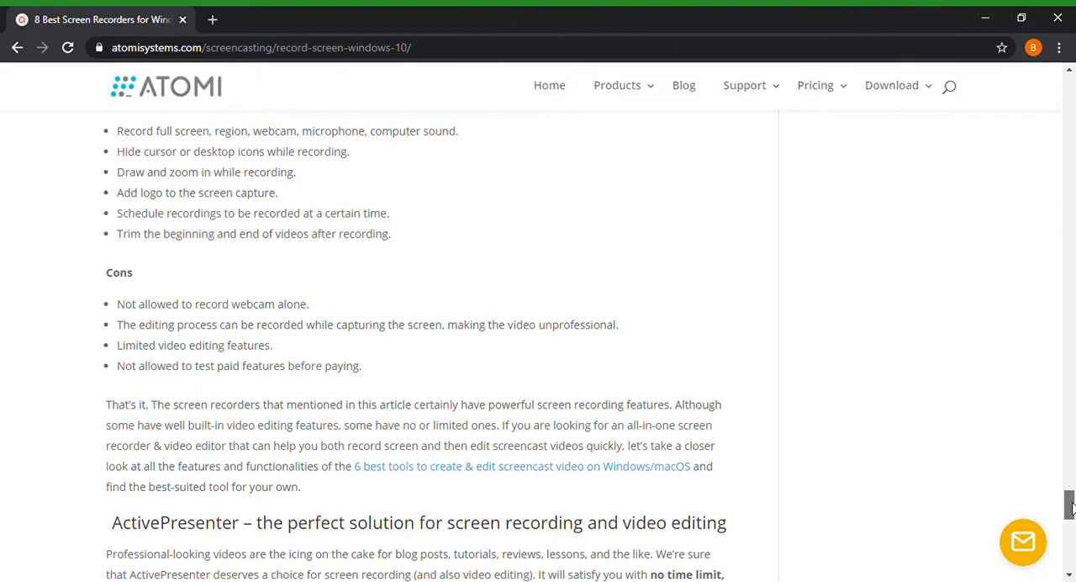
- Glance back at Flashback Express, then return to the closing ActivePresenter call-to-action banner
{"action": "scroll", "scroll_direction": "down", "scroll_amount": 3}
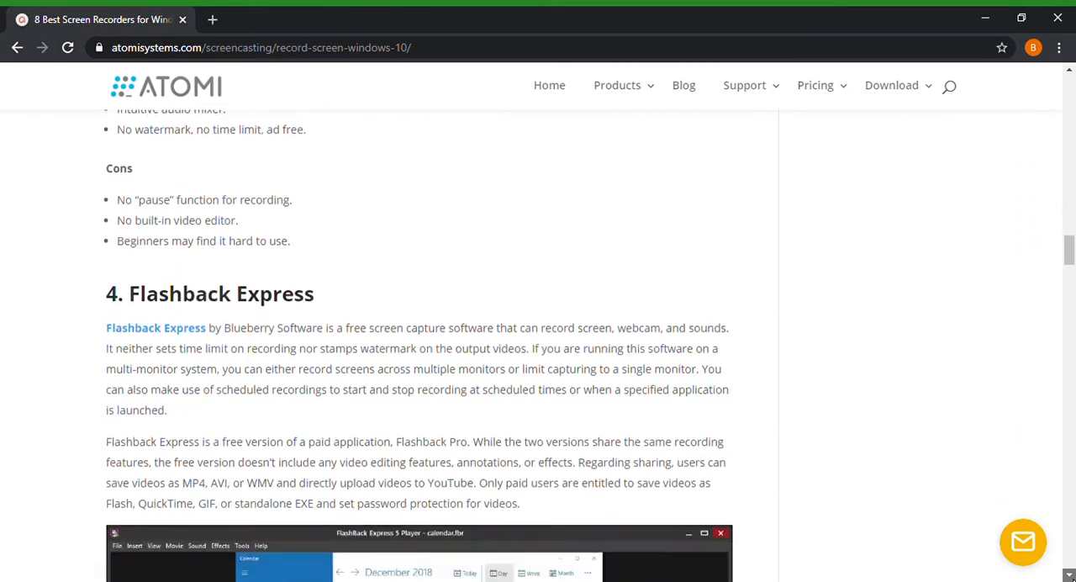
{"action": "scroll", "scroll_direction": "down", "scroll_amount": 3}
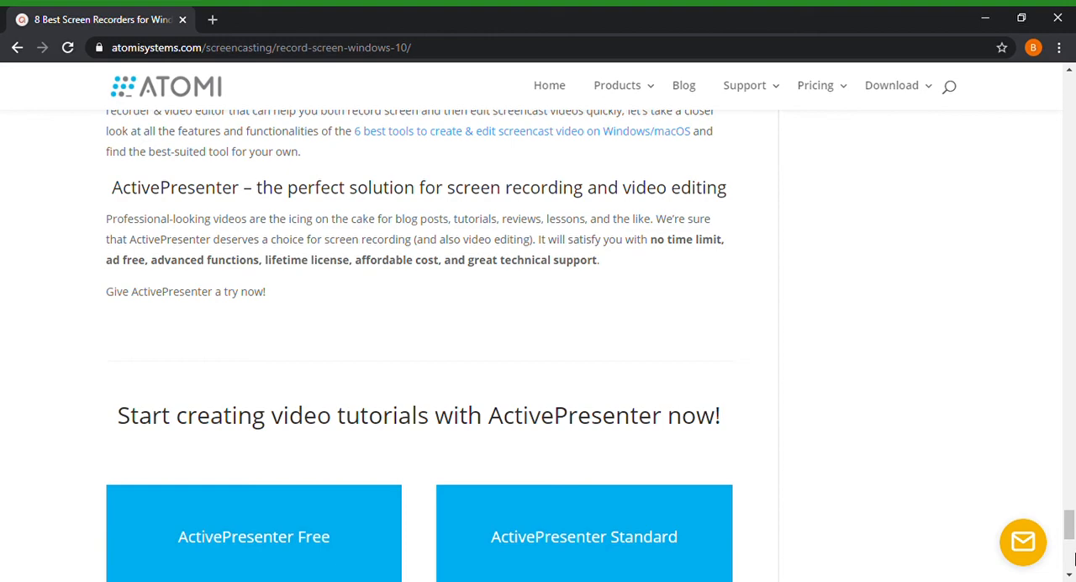
{"action": "mouse_move", "coordinate": [410, 360]}
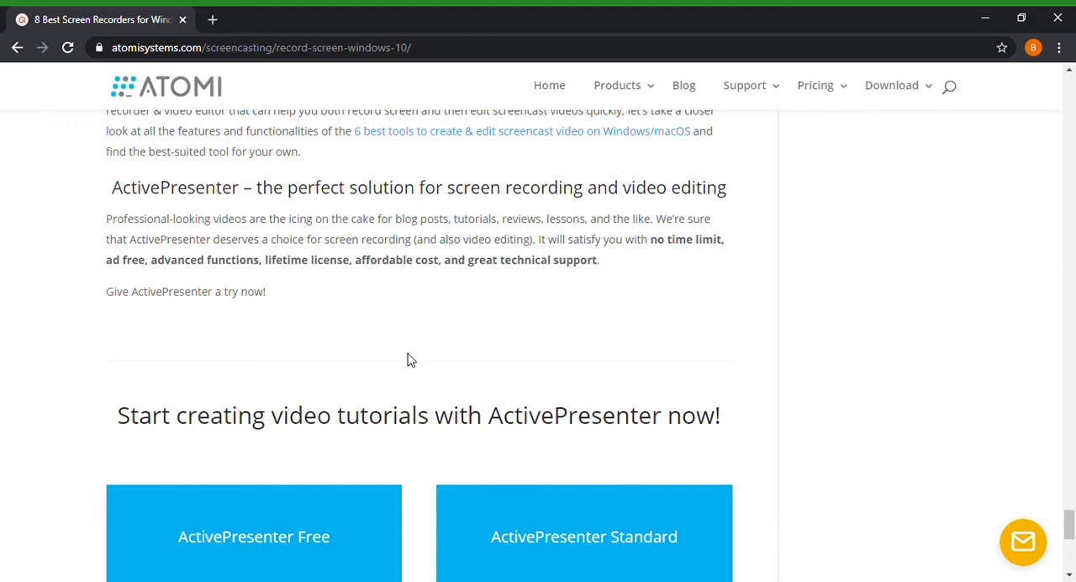